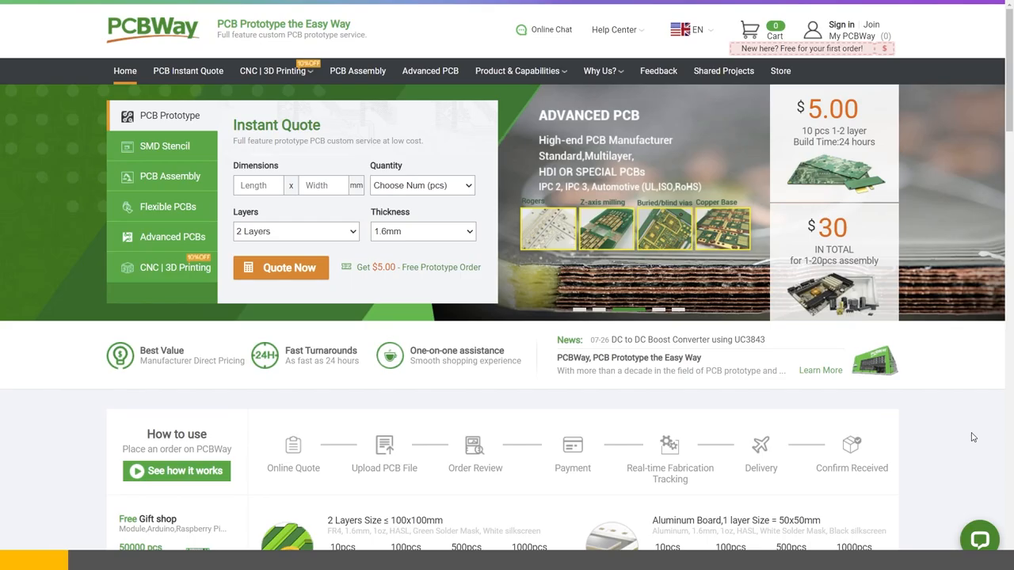
Scroll through the PCBWay PCB assembly Capabilities page to the testing and ISO certification sections.
{"action": "scroll", "scroll_direction": "down", "scroll_amount": 3}
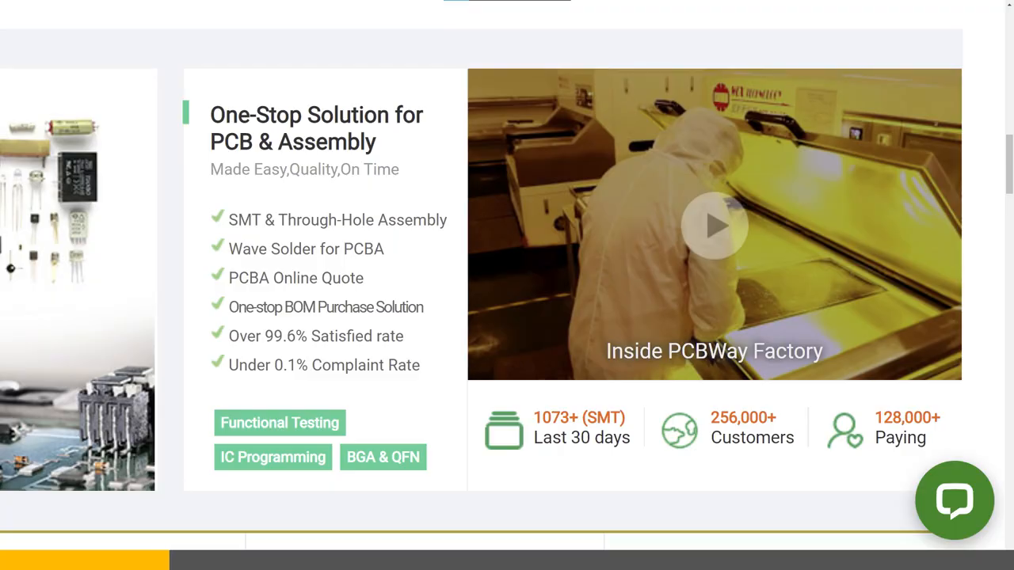
{"action": "scroll", "scroll_direction": "down", "scroll_amount": 3}
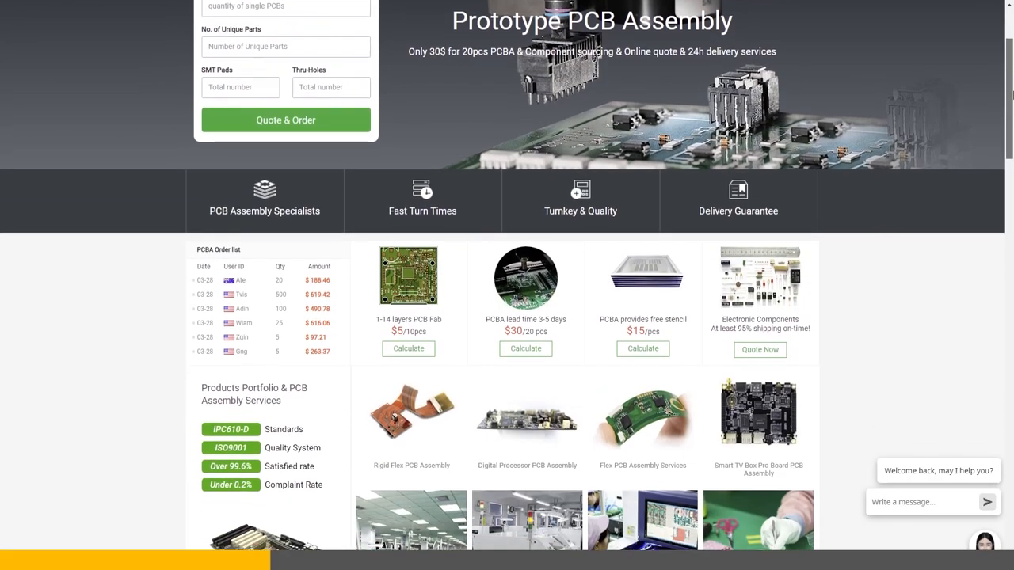
{"action": "scroll", "scroll_direction": "down", "scroll_amount": 3}
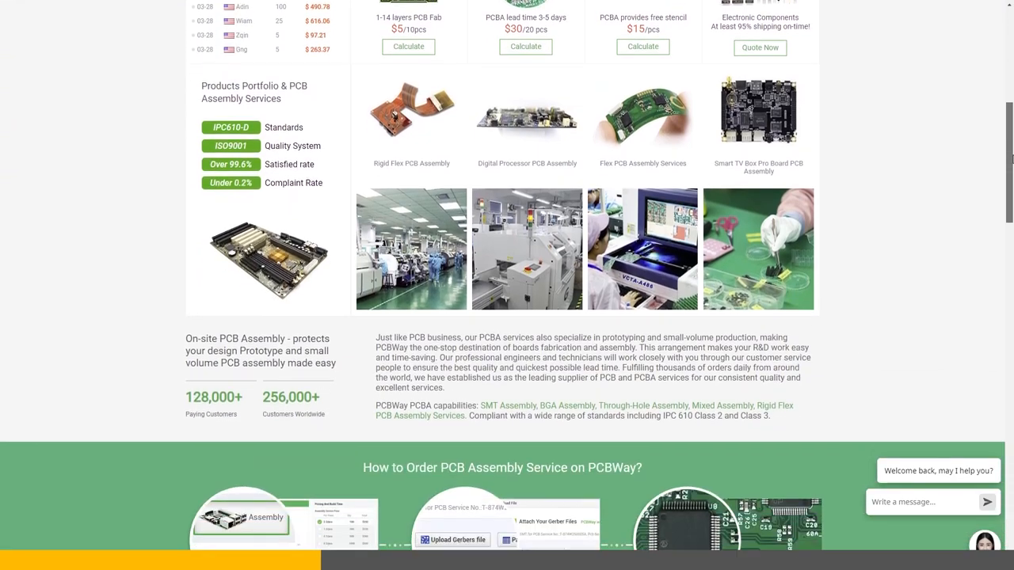
{"action": "scroll", "scroll_direction": "down", "scroll_amount": 3}
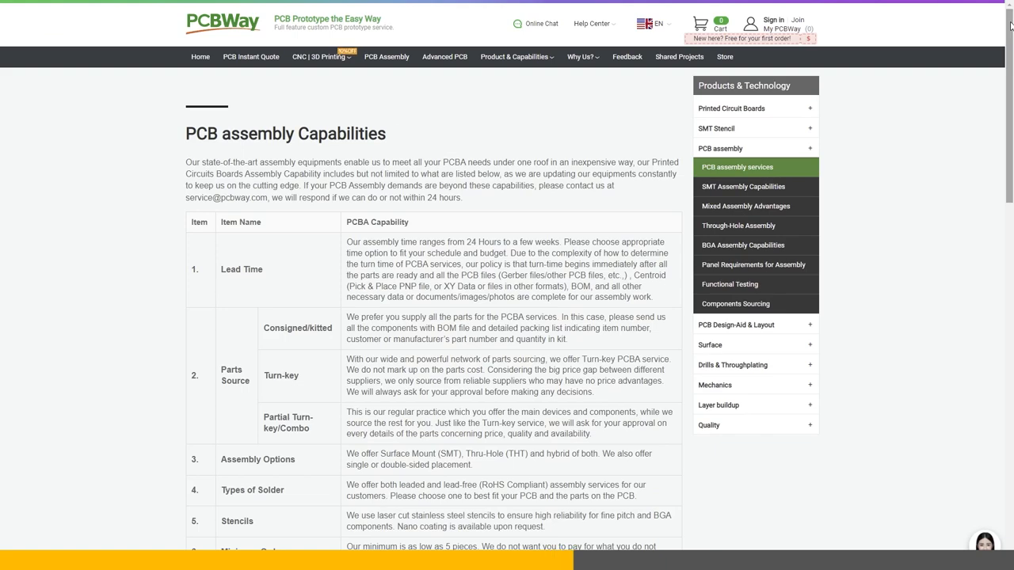
{"action": "scroll", "scroll_direction": "down", "scroll_amount": 3}
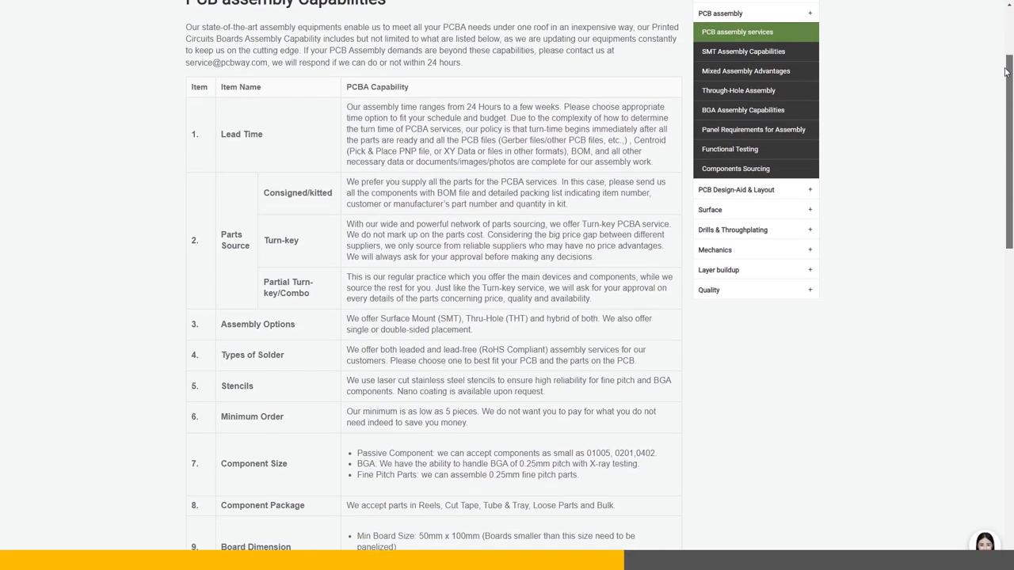
{"action": "scroll", "scroll_direction": "down", "scroll_amount": 3}
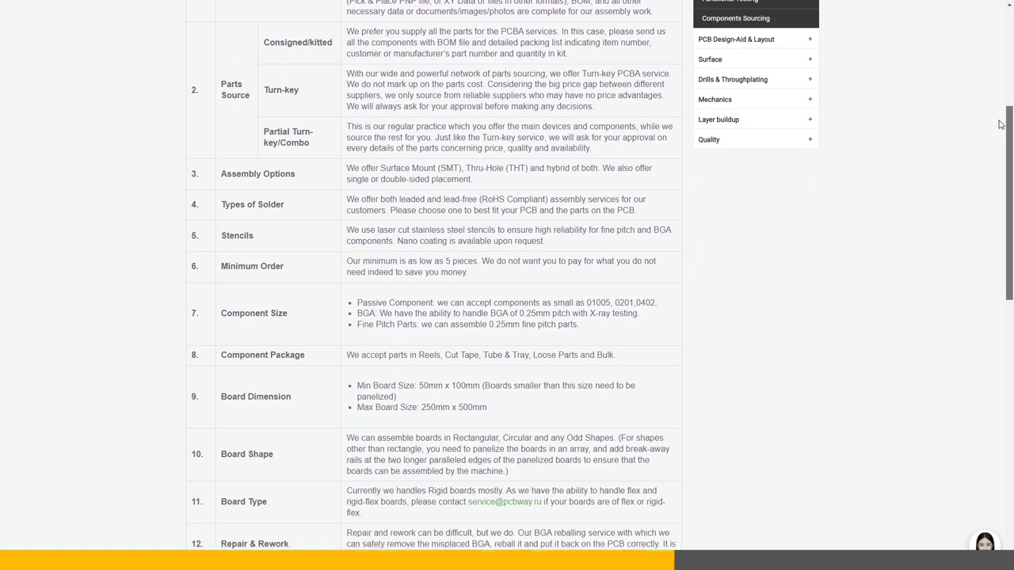
{"action": "scroll", "scroll_direction": "down", "scroll_amount": 3}
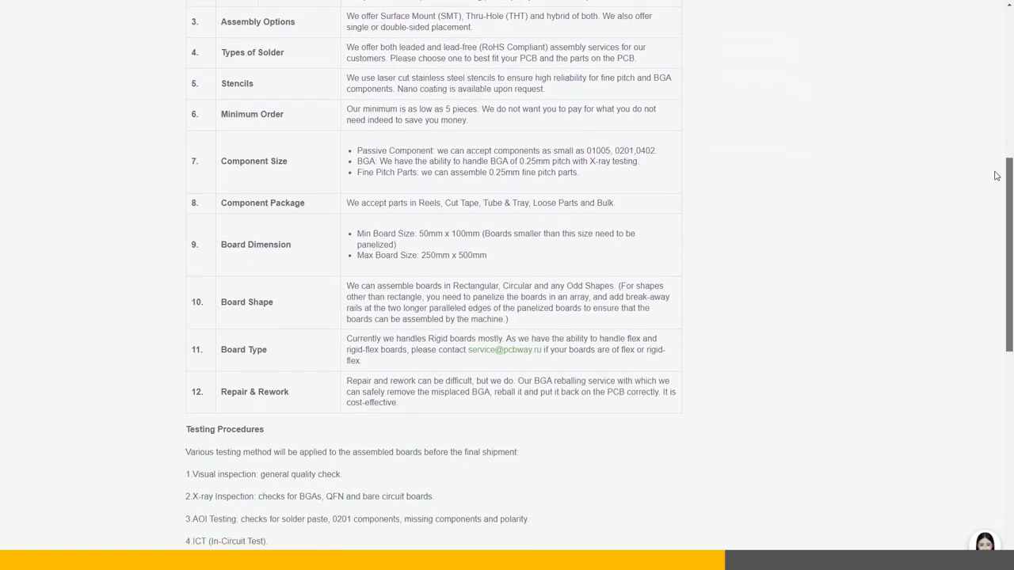
{"action": "scroll", "scroll_direction": "down", "scroll_amount": 3}
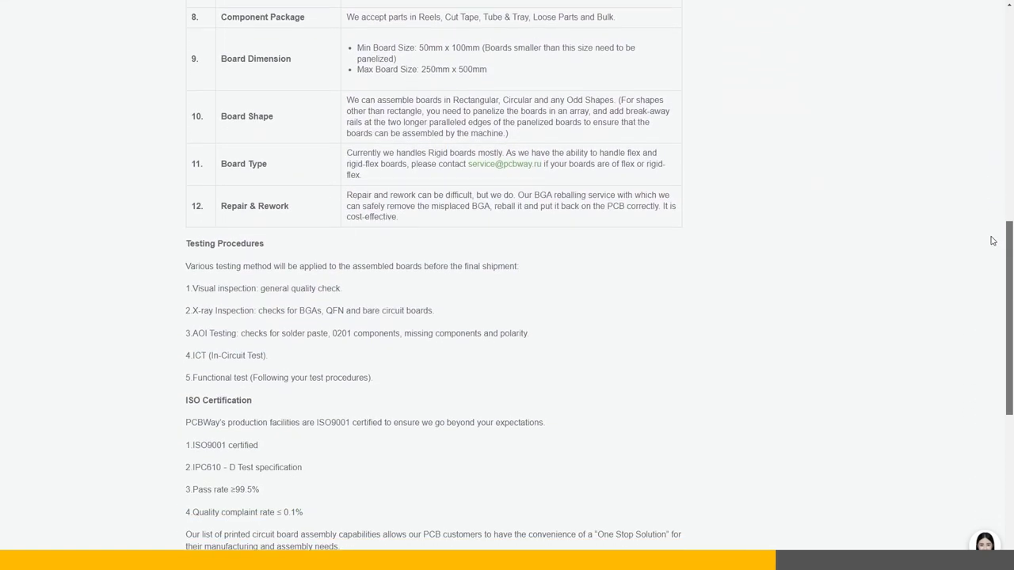
{"action": "scroll", "scroll_direction": "down", "scroll_amount": 3}
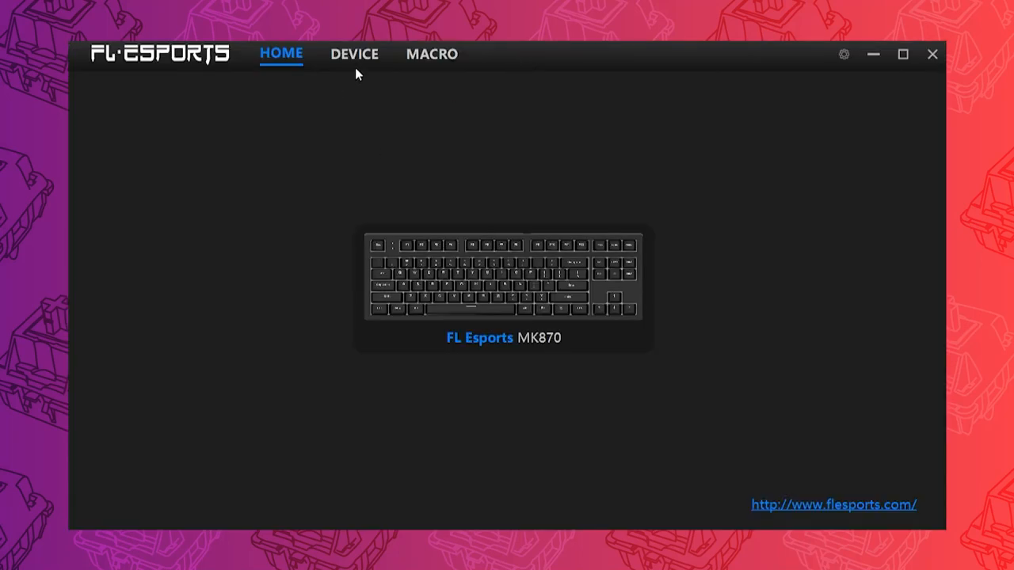
Browse DEVICE and MACRO pages, then return to DEVICE key customization for Remap key.
{"action": "left_click", "coordinate": [354, 54]}
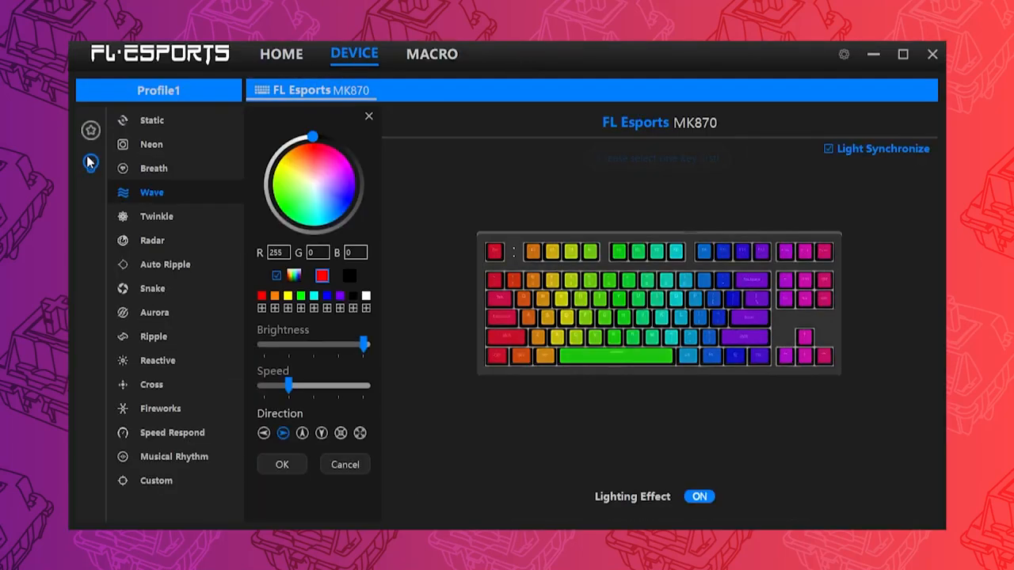
{"action": "left_click", "coordinate": [432, 54]}
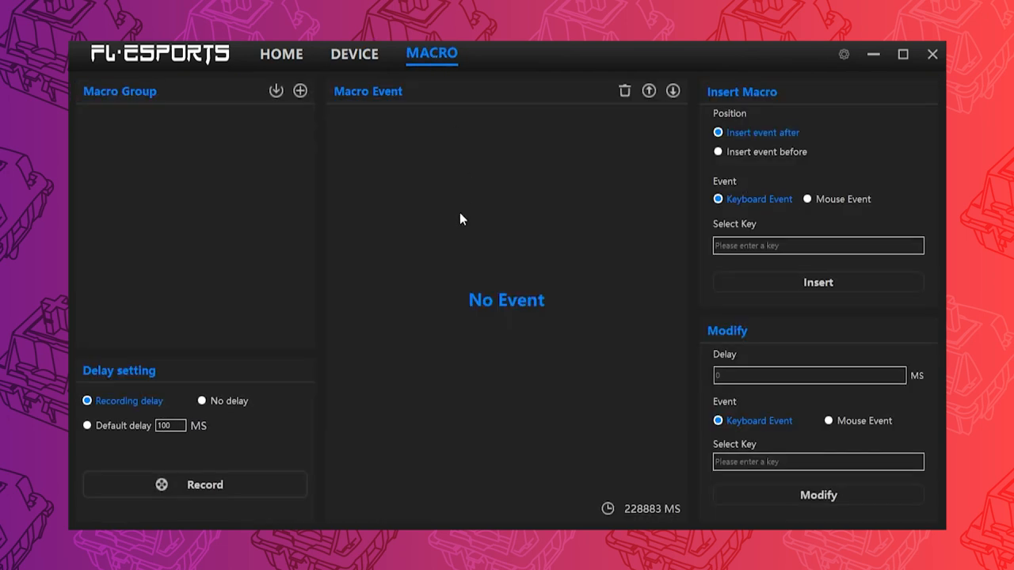
{"action": "left_click", "coordinate": [355, 53]}
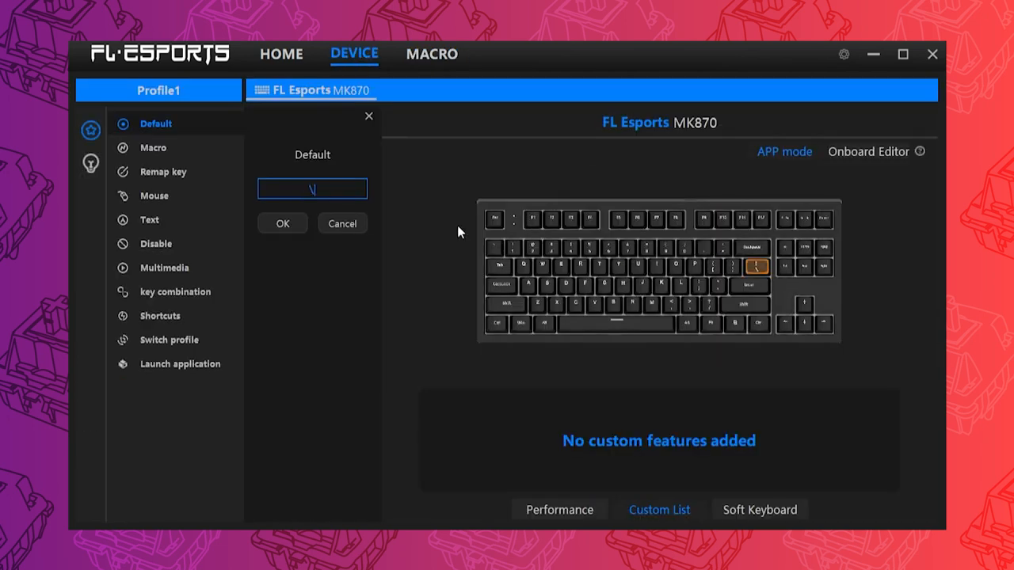
{"action": "mouse_move", "coordinate": [224, 199]}
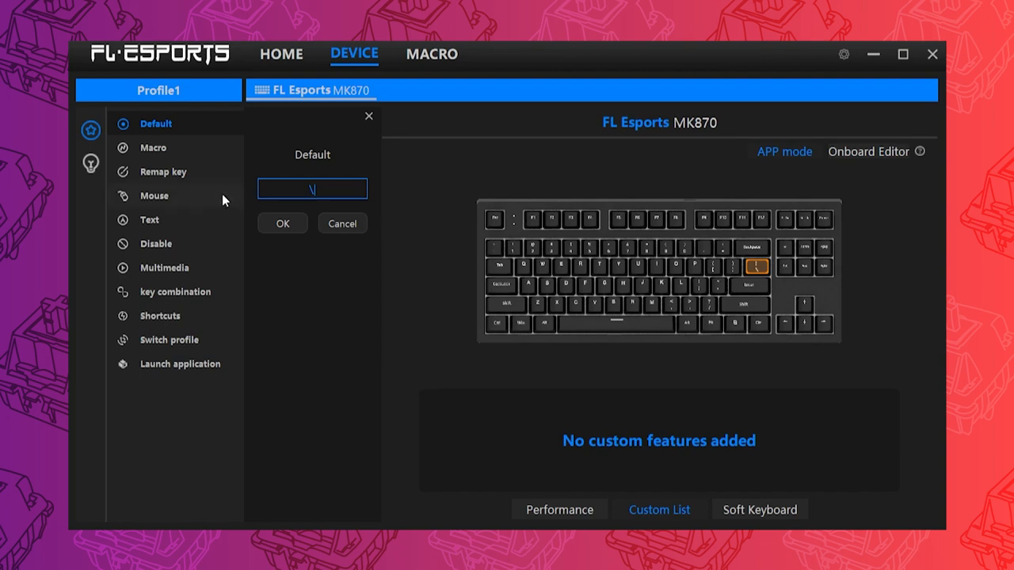
{"action": "left_click", "coordinate": [164, 172]}
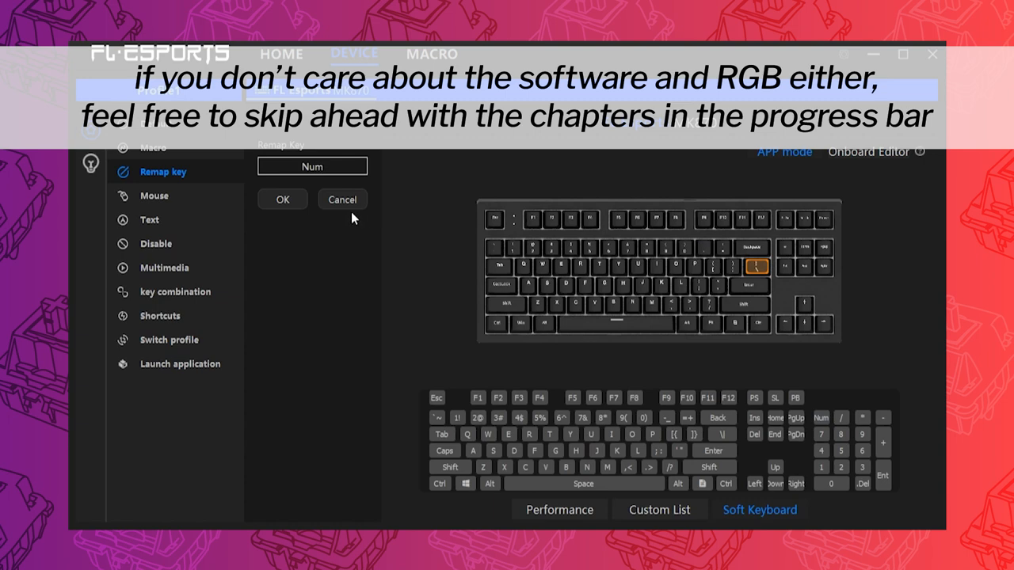
{"action": "mouse_move", "coordinate": [456, 225]}
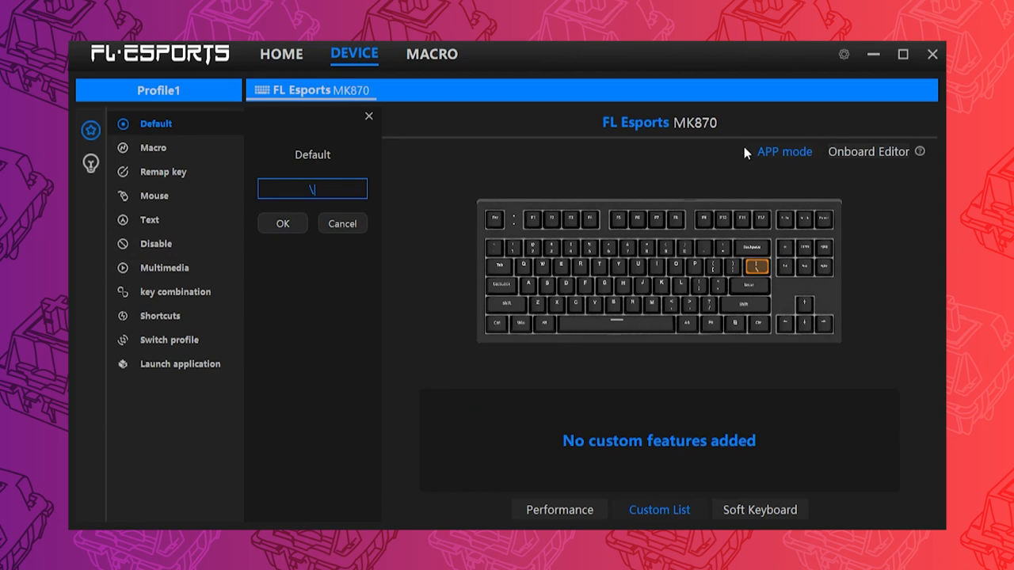
{"action": "mouse_move", "coordinate": [864, 177]}
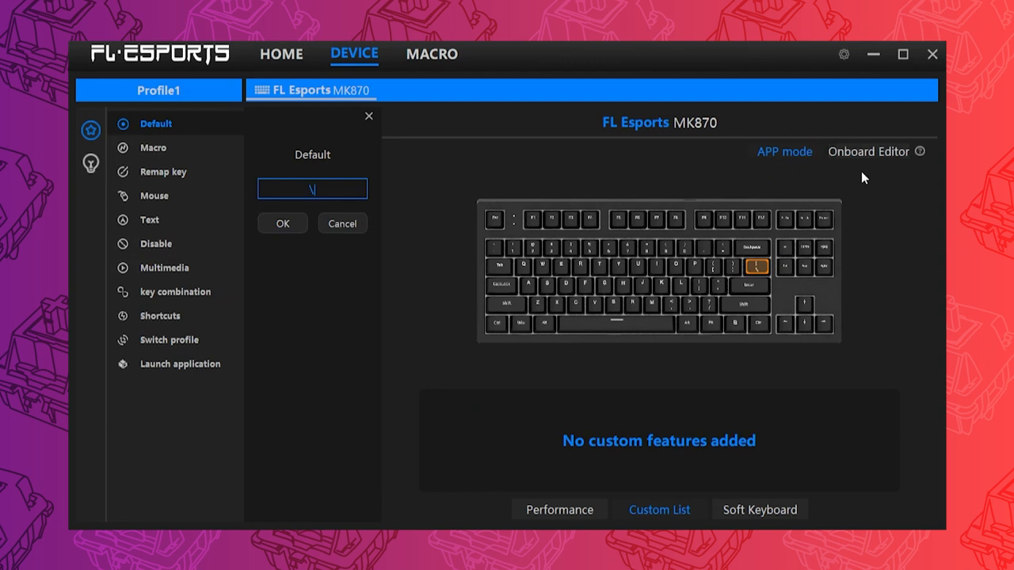
{"action": "mouse_move", "coordinate": [918, 151]}
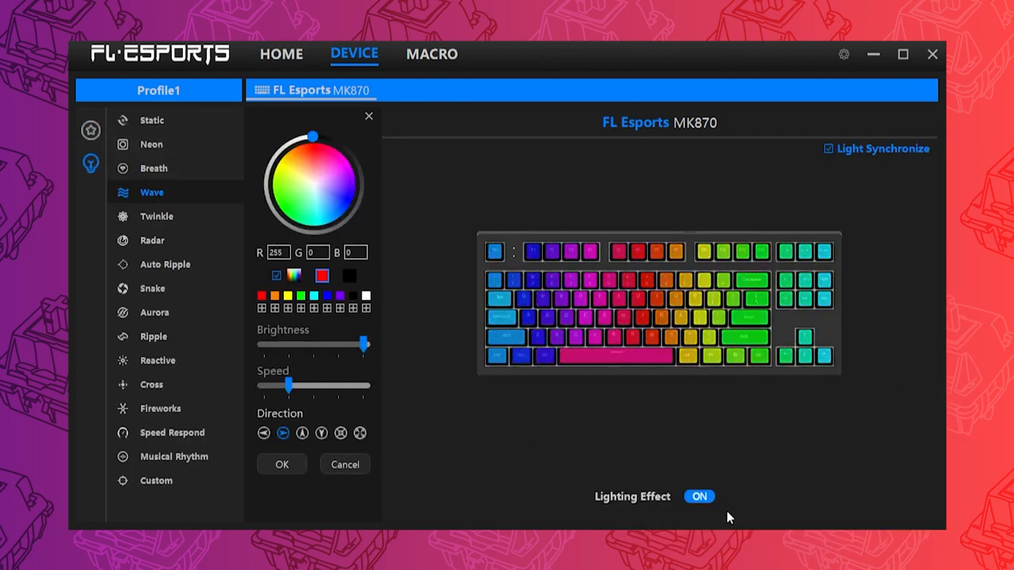
{"action": "left_click", "coordinate": [699, 497]}
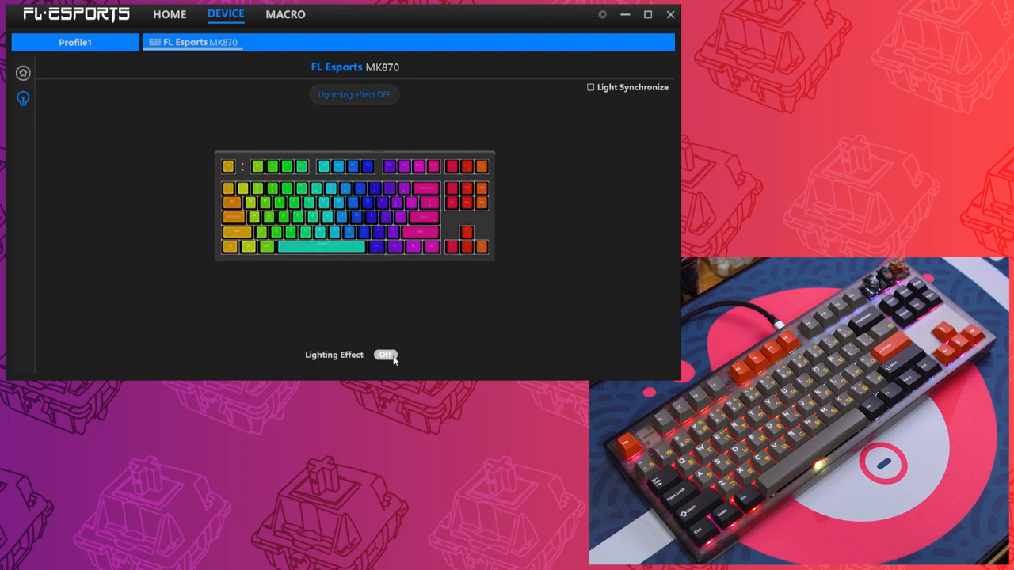
{"action": "left_click", "coordinate": [590, 87]}
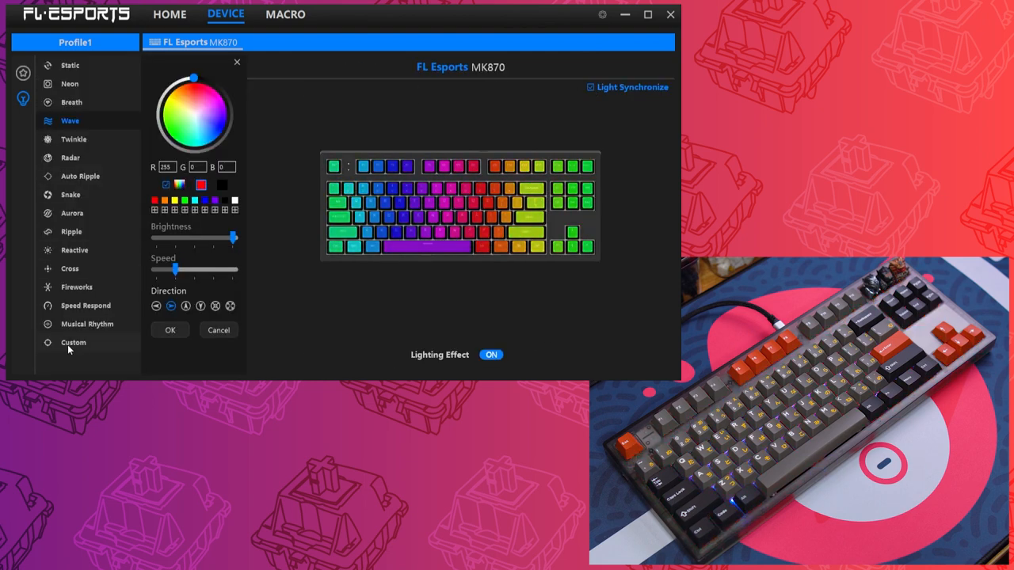
{"action": "left_click", "coordinate": [73, 342]}
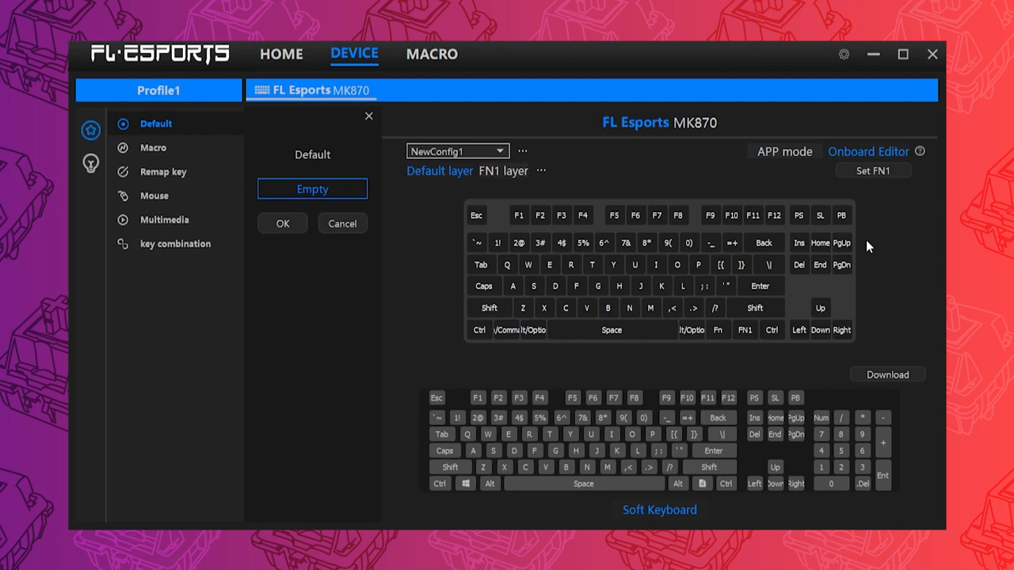
{"action": "mouse_move", "coordinate": [920, 151]}
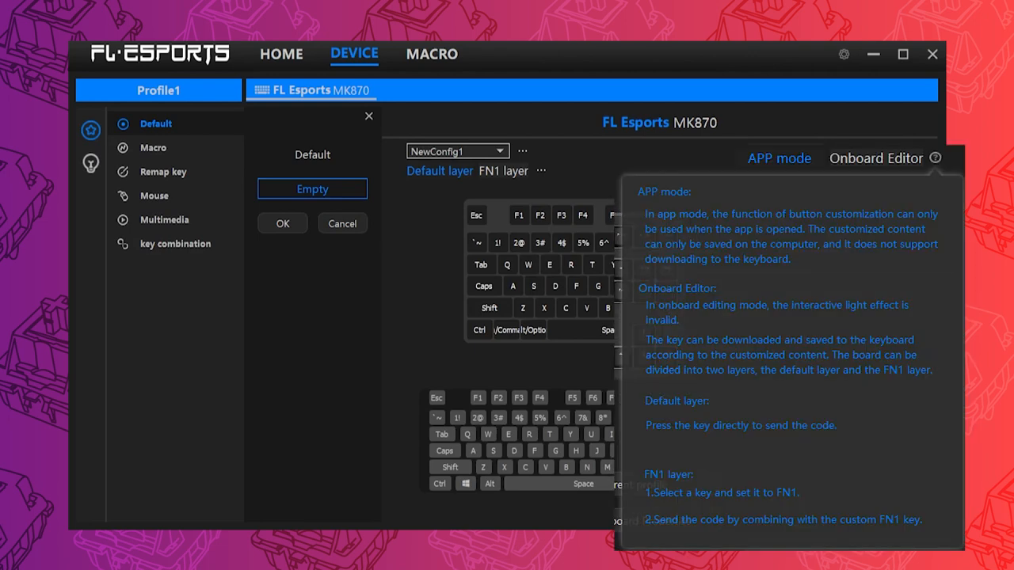
{"action": "mouse_move", "coordinate": [653, 178]}
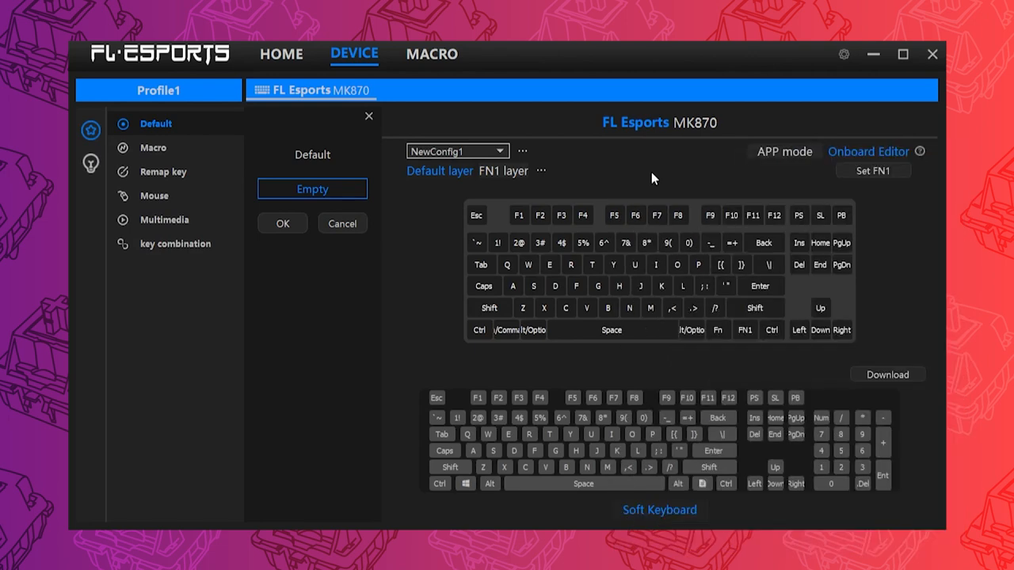
On the FN1 layer, assign the Fn key as FN1 using Set FN1.
{"action": "left_click", "coordinate": [503, 170]}
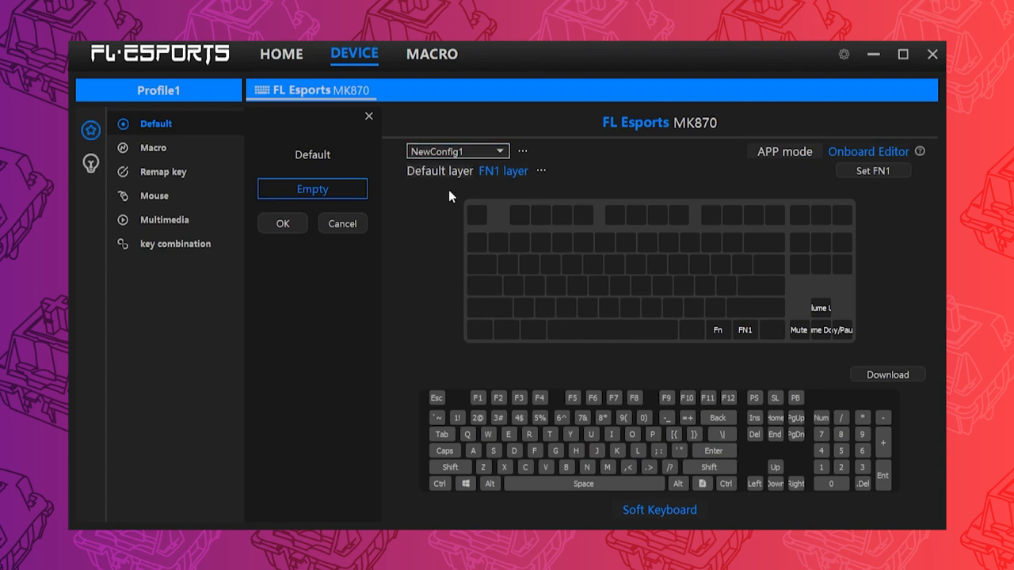
{"action": "mouse_move", "coordinate": [474, 183]}
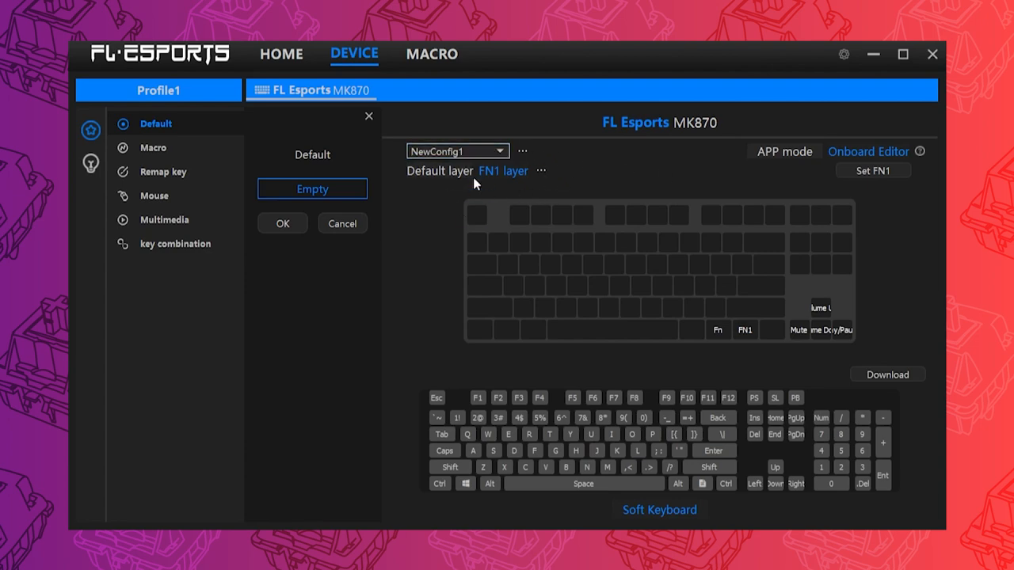
{"action": "left_click", "coordinate": [920, 151]}
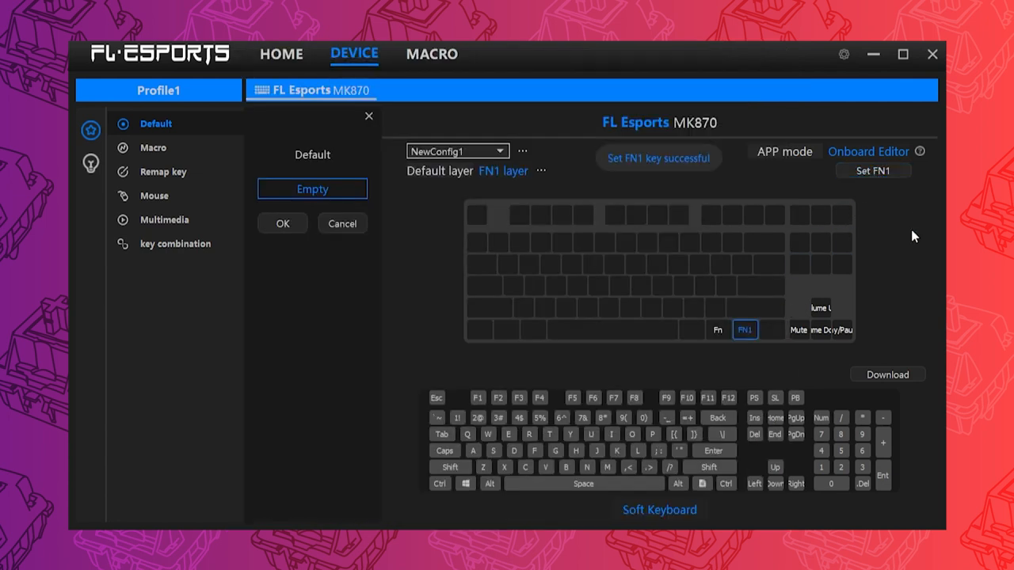
{"action": "left_click", "coordinate": [717, 329]}
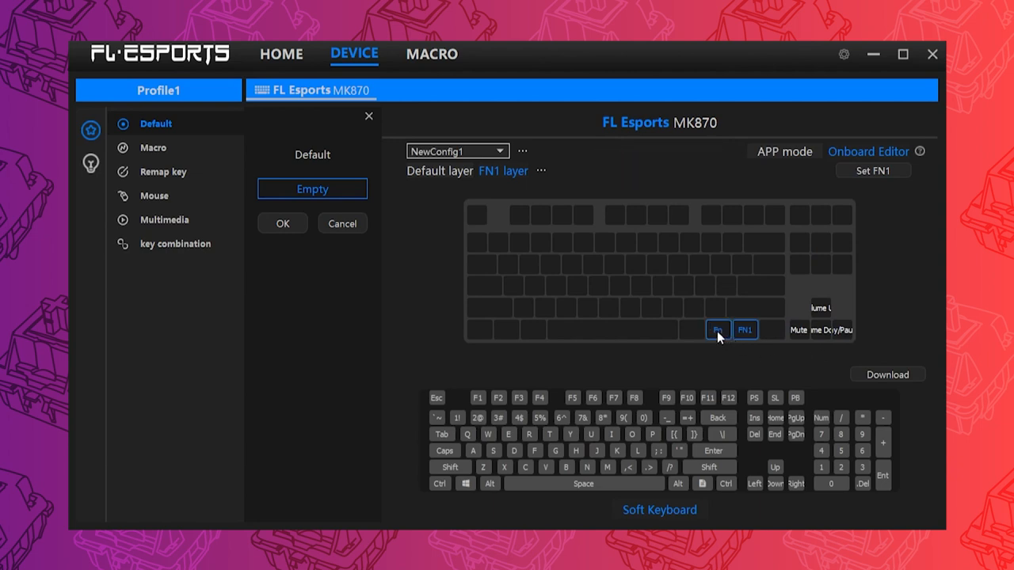